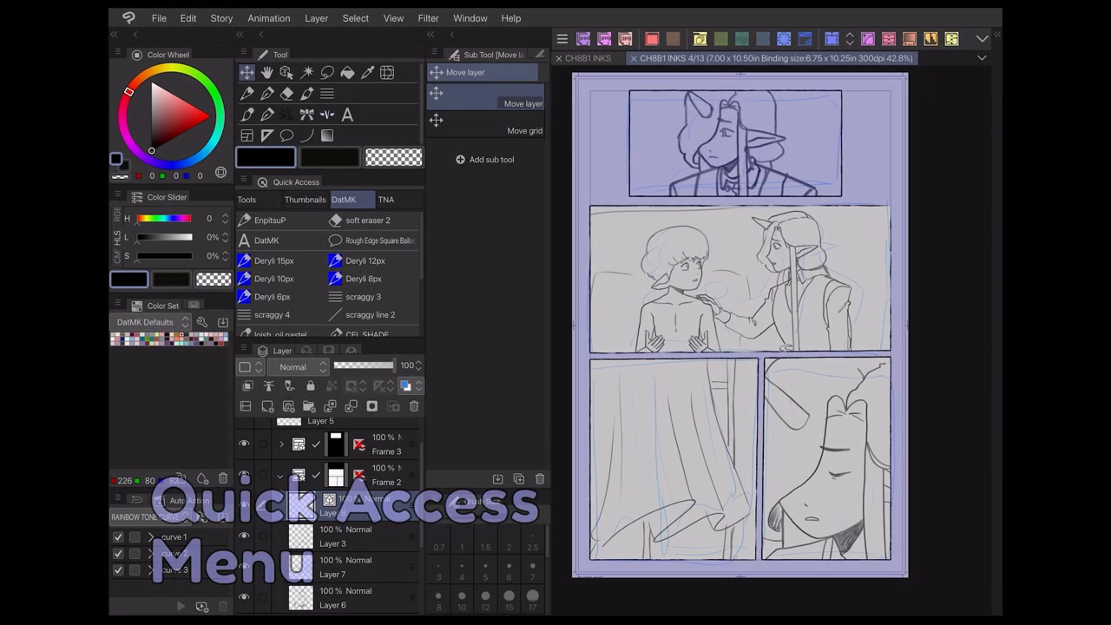
Add Layer 8 for inking and select the Deryli 15px brush from the DatMK set.
click(334, 535)
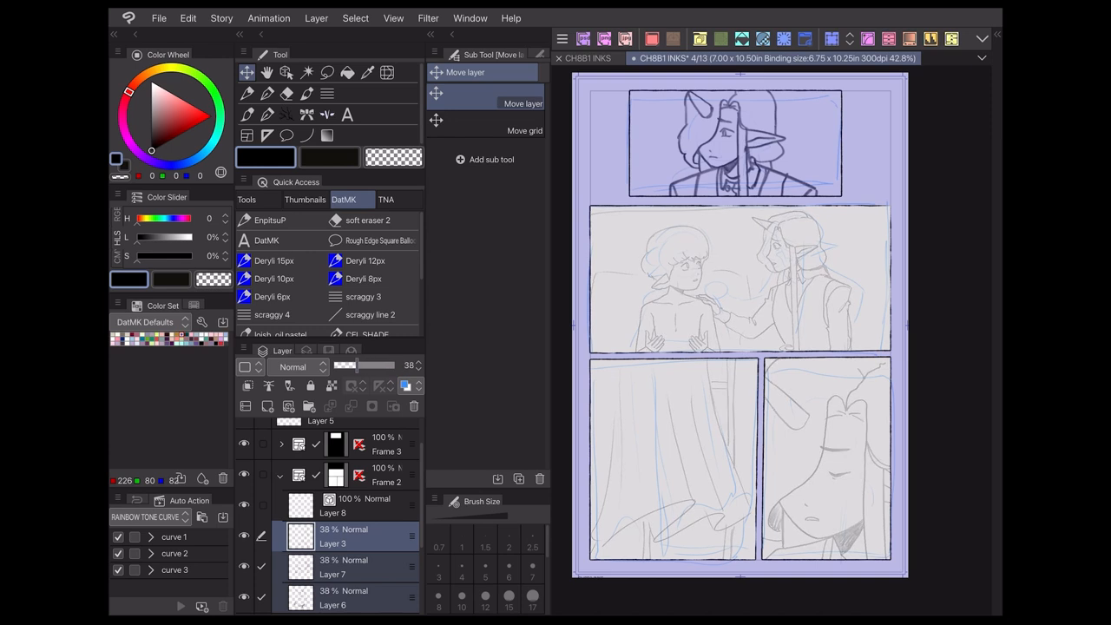
click(333, 507)
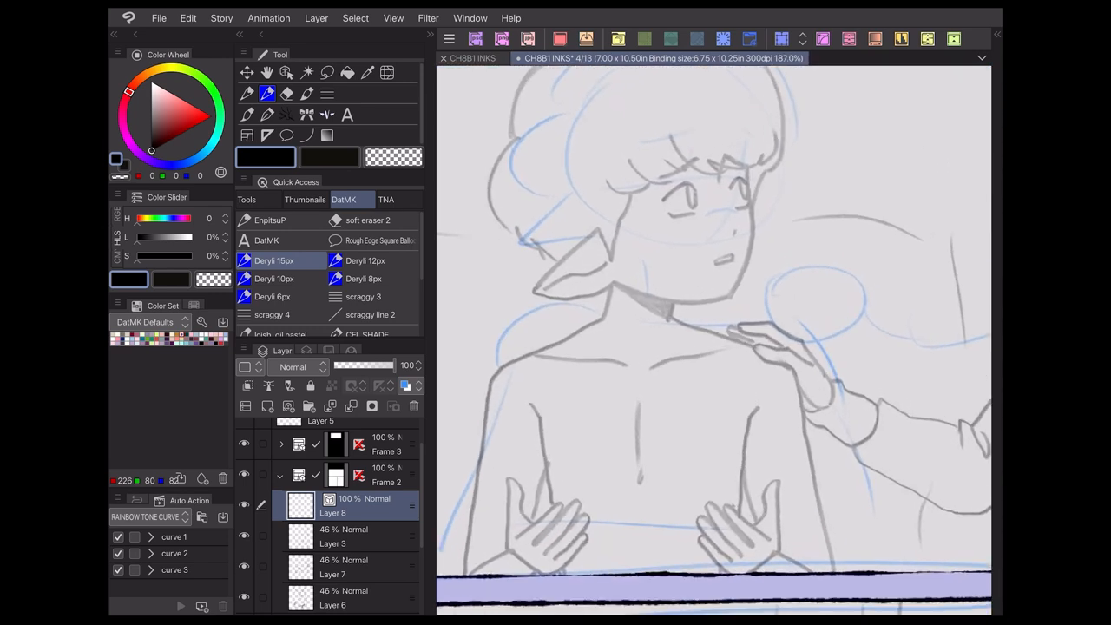
Ink the boy's figure, neck and shoulders in the top panel over the sketch.
drag(610, 286, 608, 327)
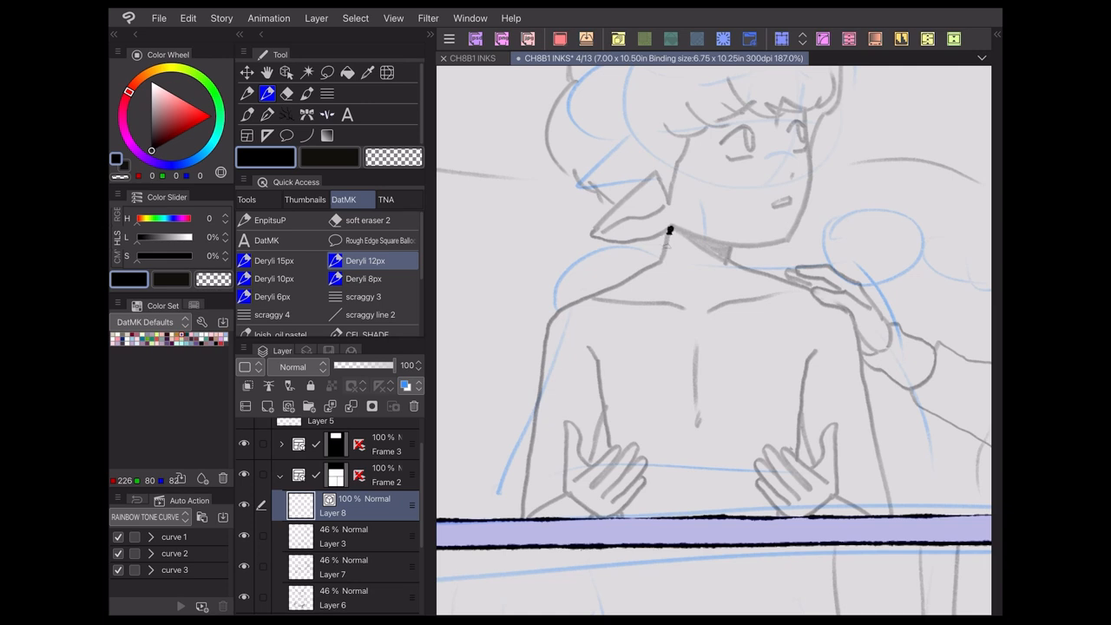
drag(670, 234, 542, 365)
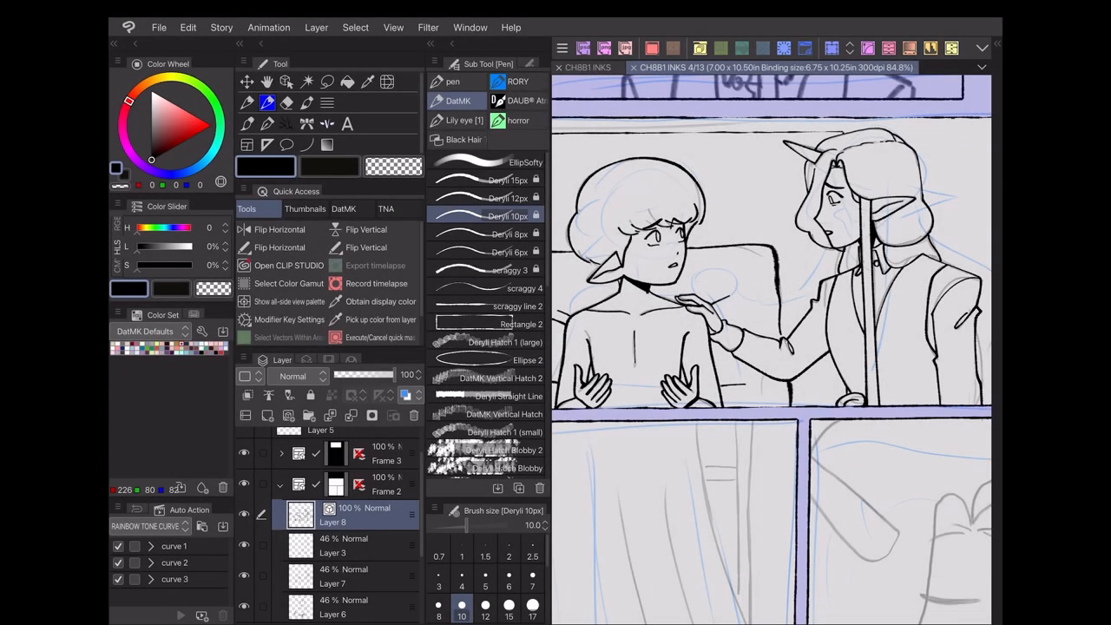
Enable the Quick Access palette from the Window menu and show its set options.
click(469, 28)
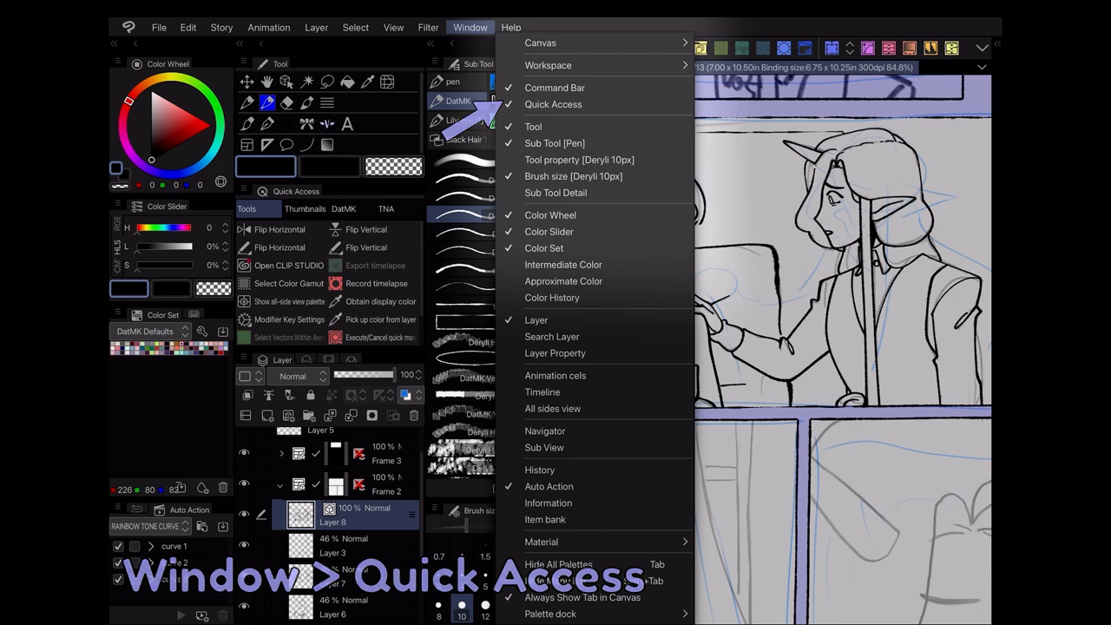
click(551, 105)
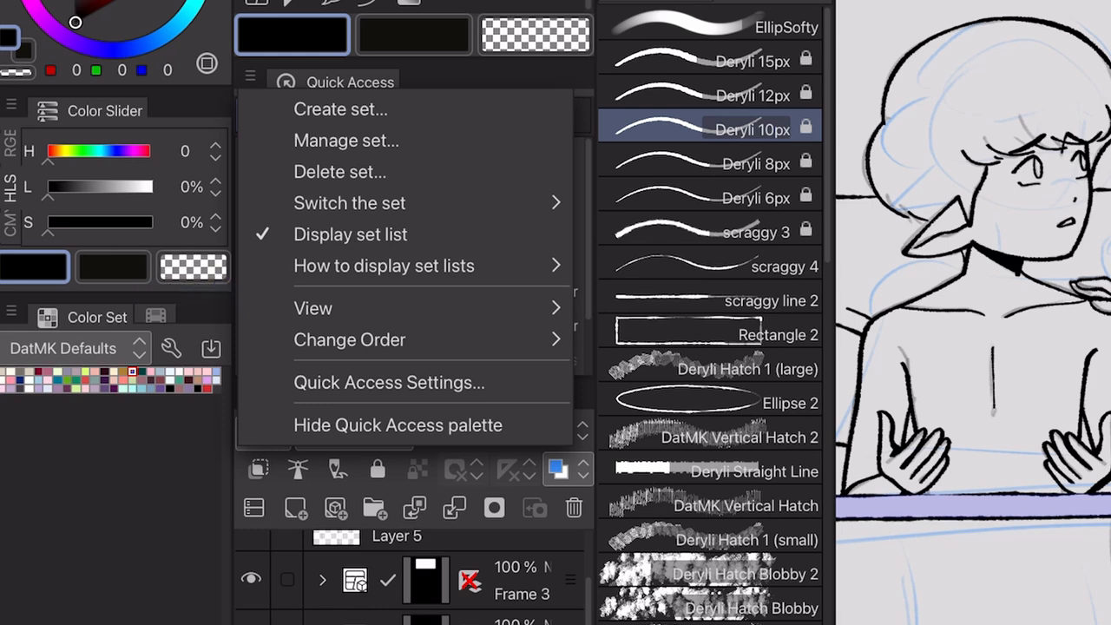
Bring up the Quick Access Settings dialog from the palette menu.
click(312, 309)
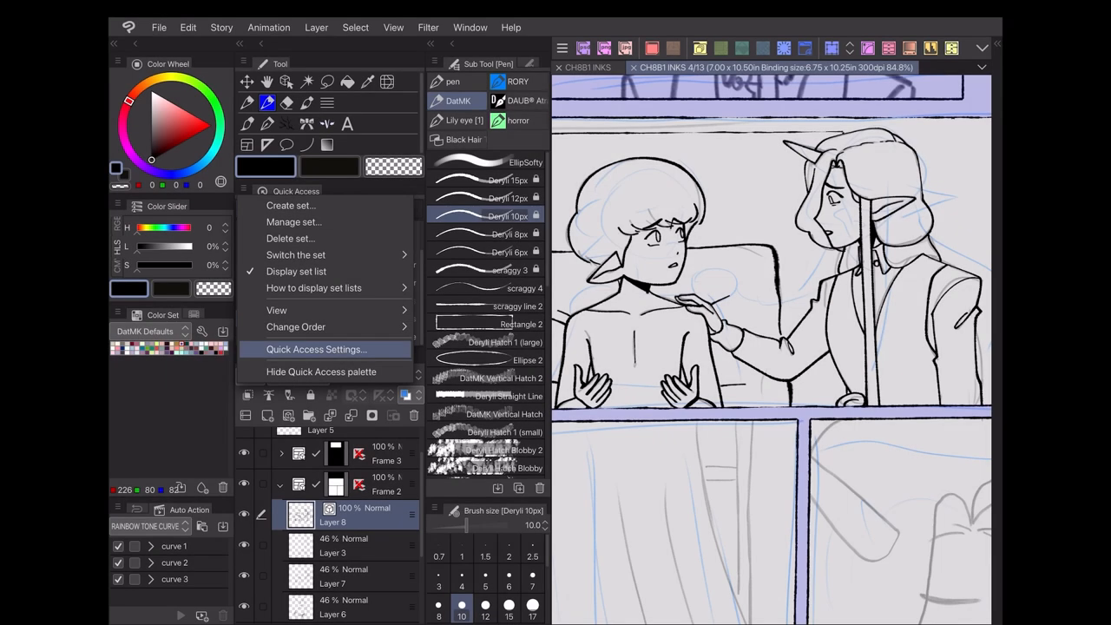
click(315, 349)
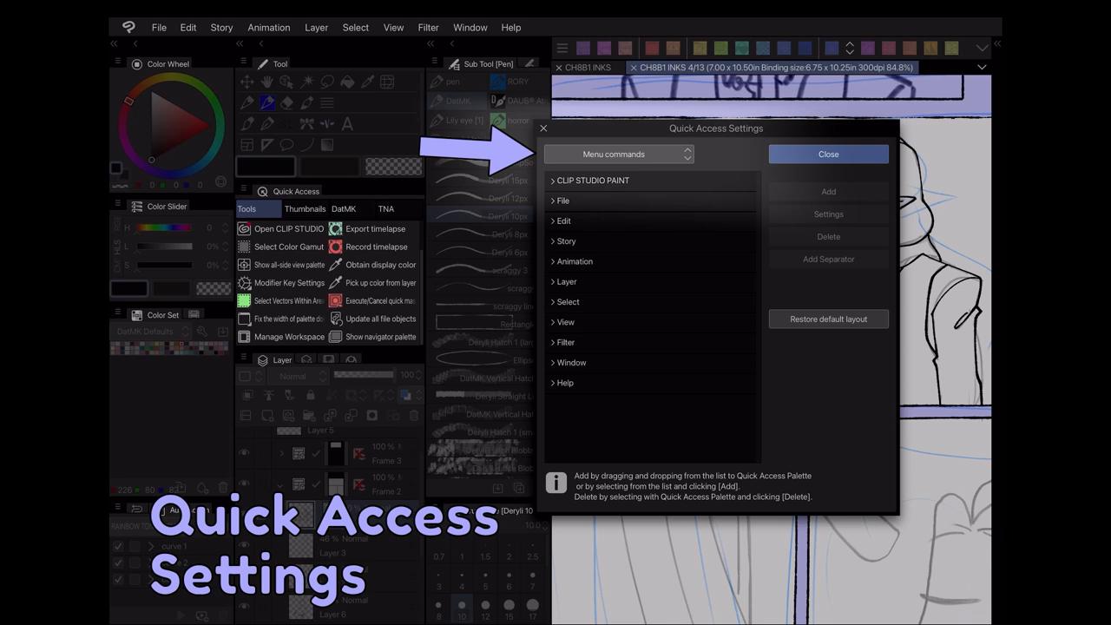
Add the Window > Navigator command to the Quick Access set, then list tools instead.
click(618, 152)
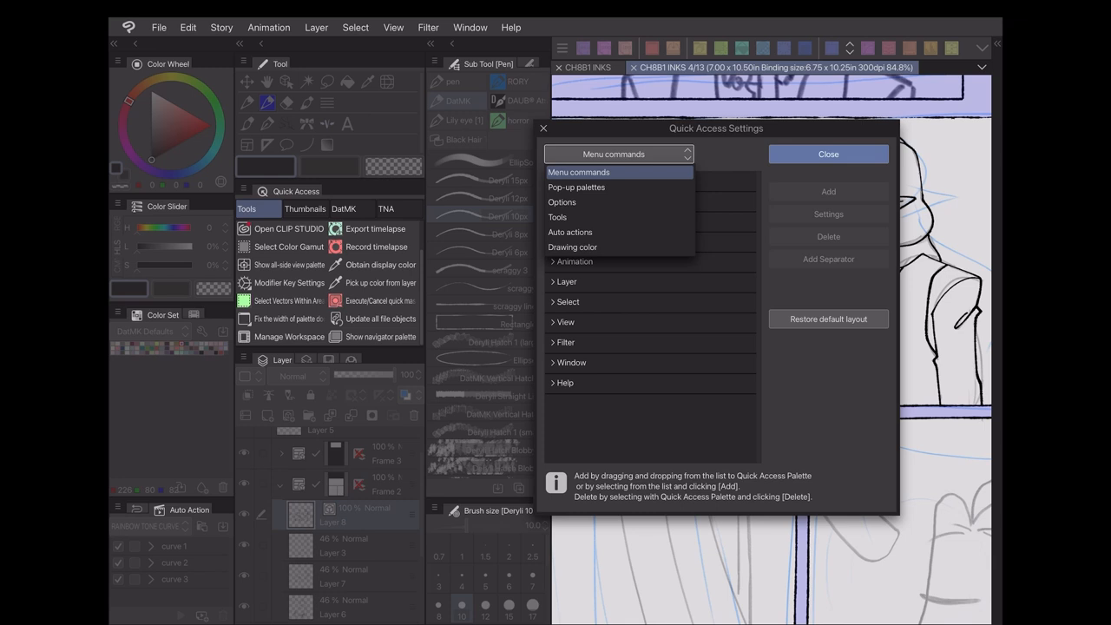
click(579, 172)
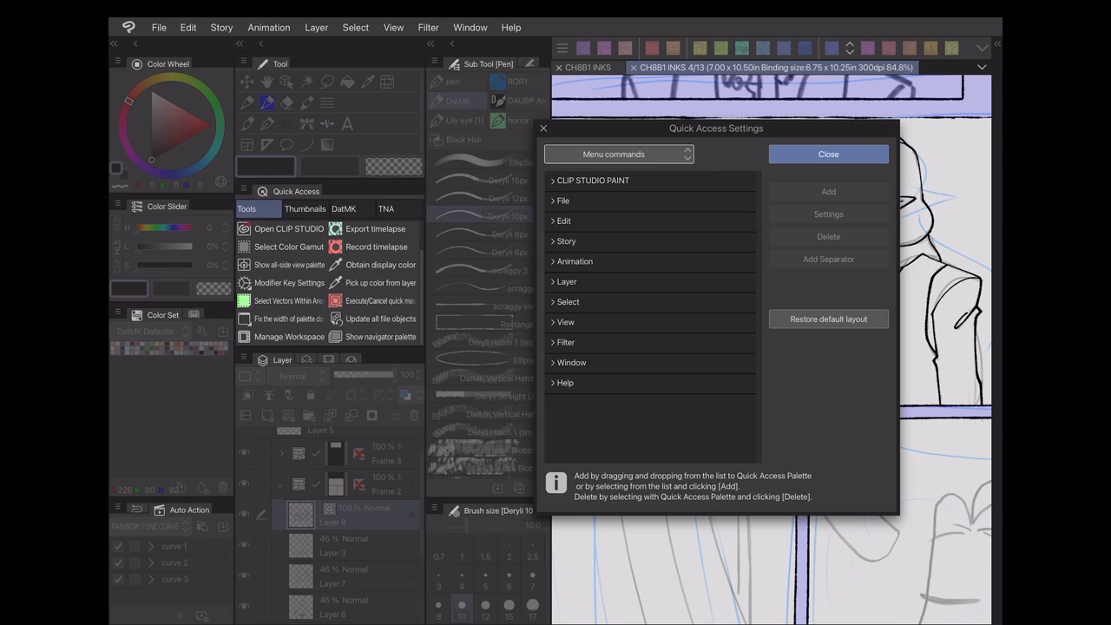
click(571, 363)
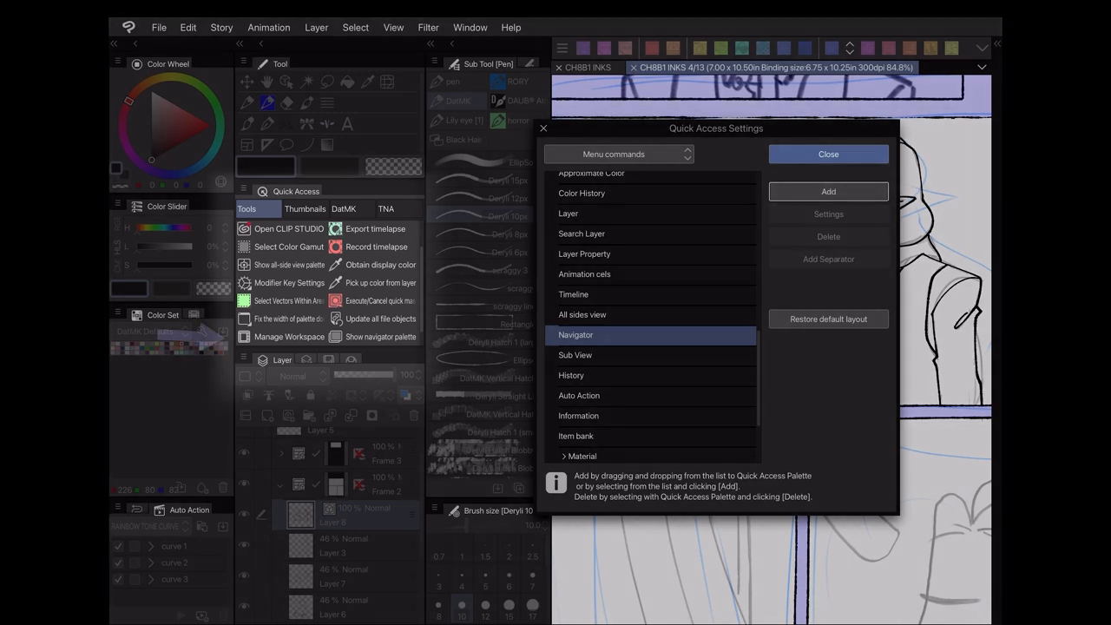
click(826, 191)
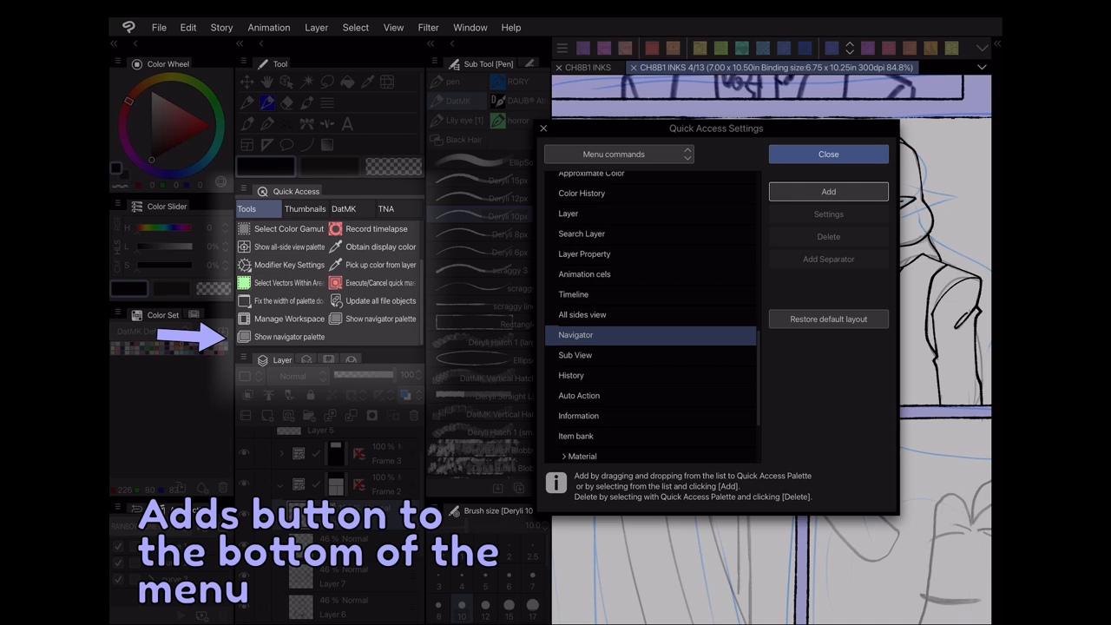
click(826, 191)
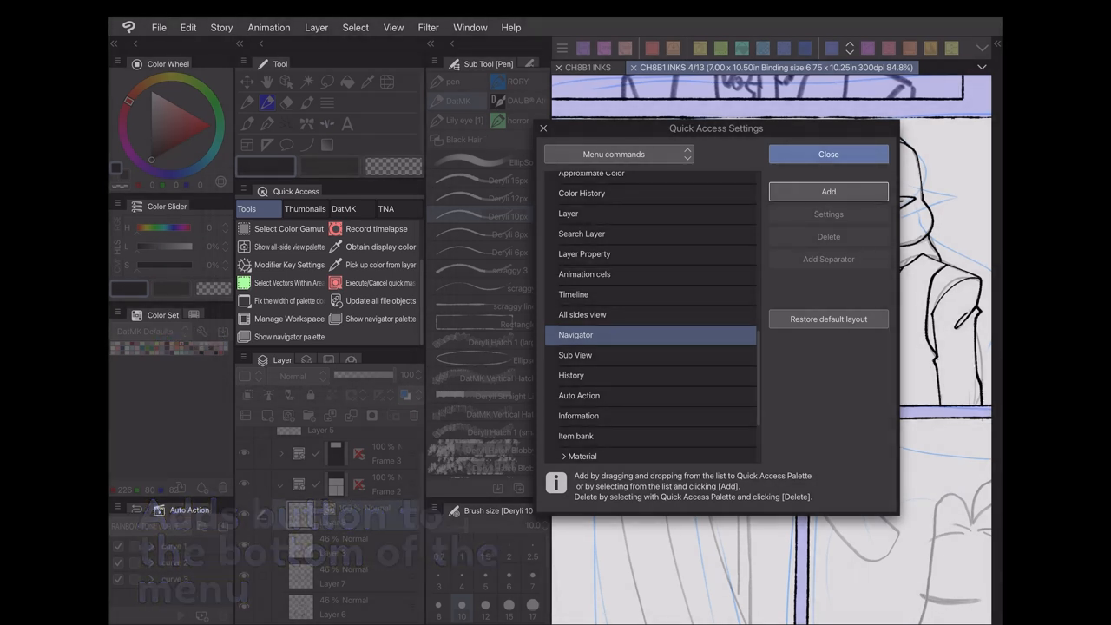
click(618, 152)
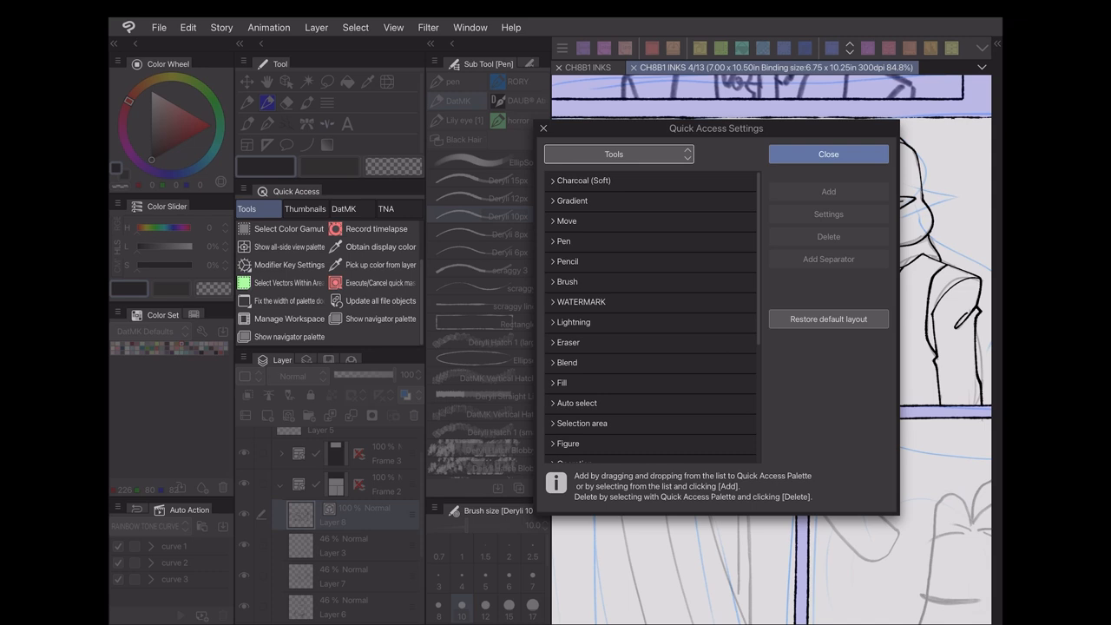
Add the Br1 PB1 brush from Charcoal (Soft) to the set and close the settings.
click(551, 181)
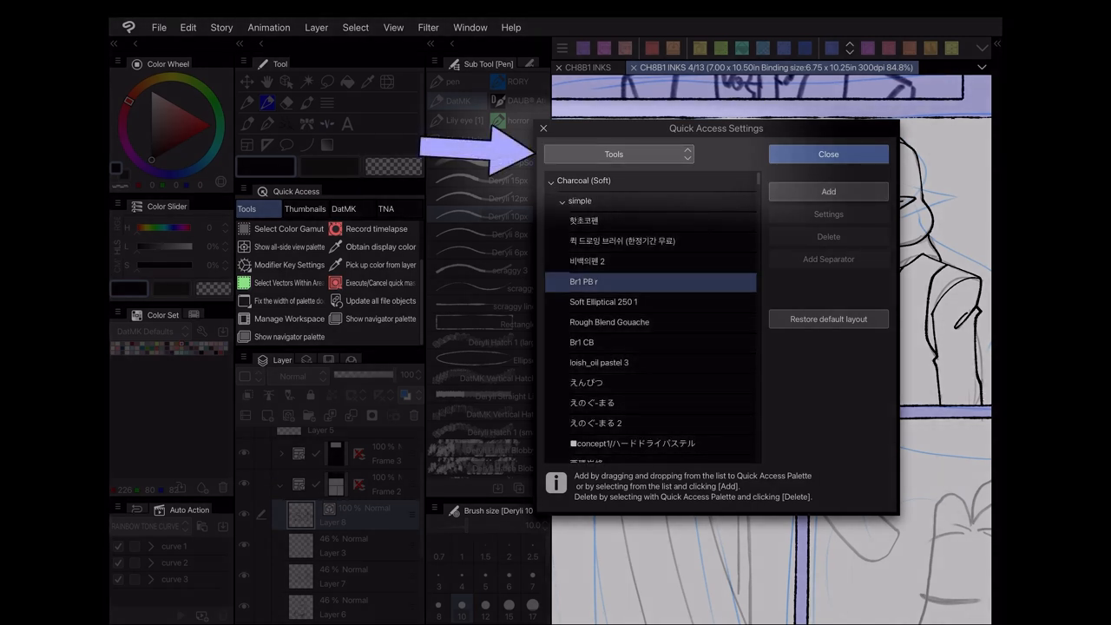
click(826, 191)
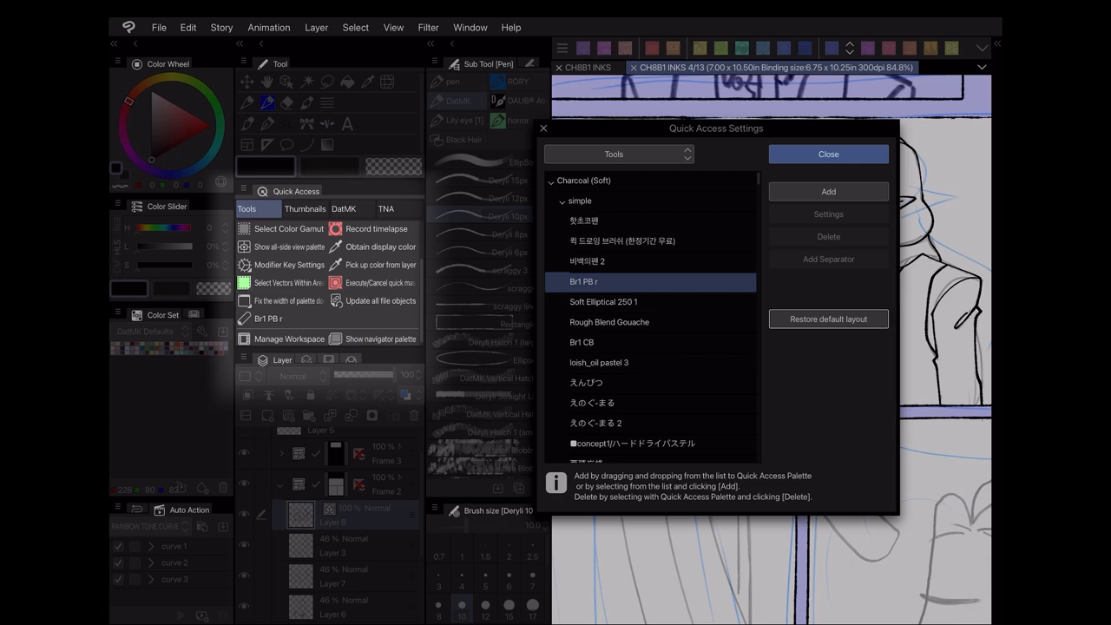
click(826, 153)
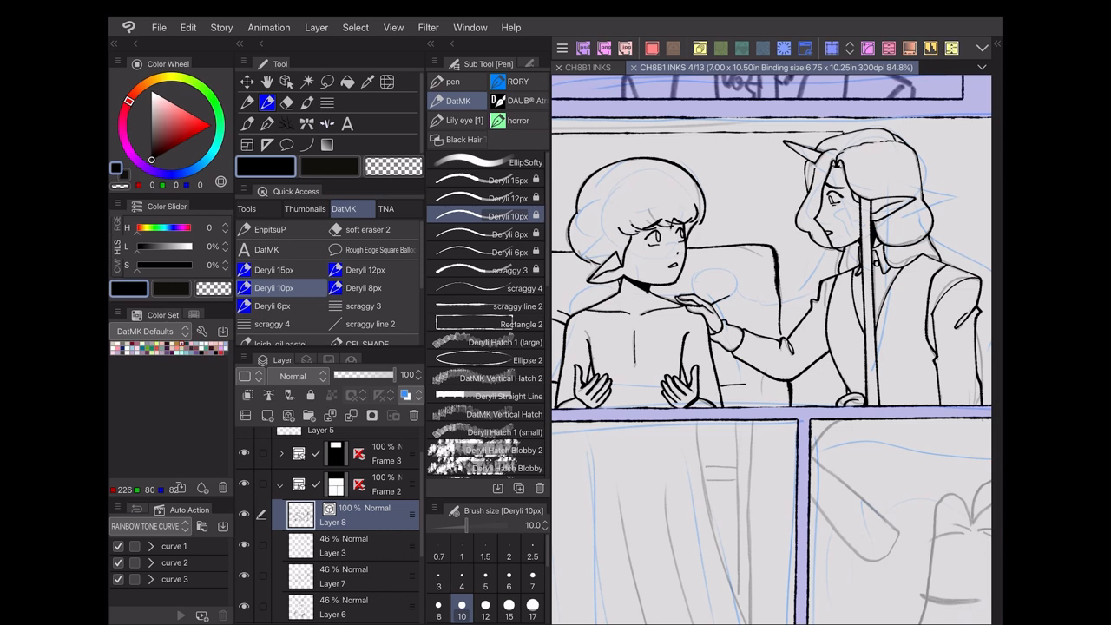
Scroll the sub tool list to reach the EnpitsuP pencil in the DatMK set.
scroll(down, 3)
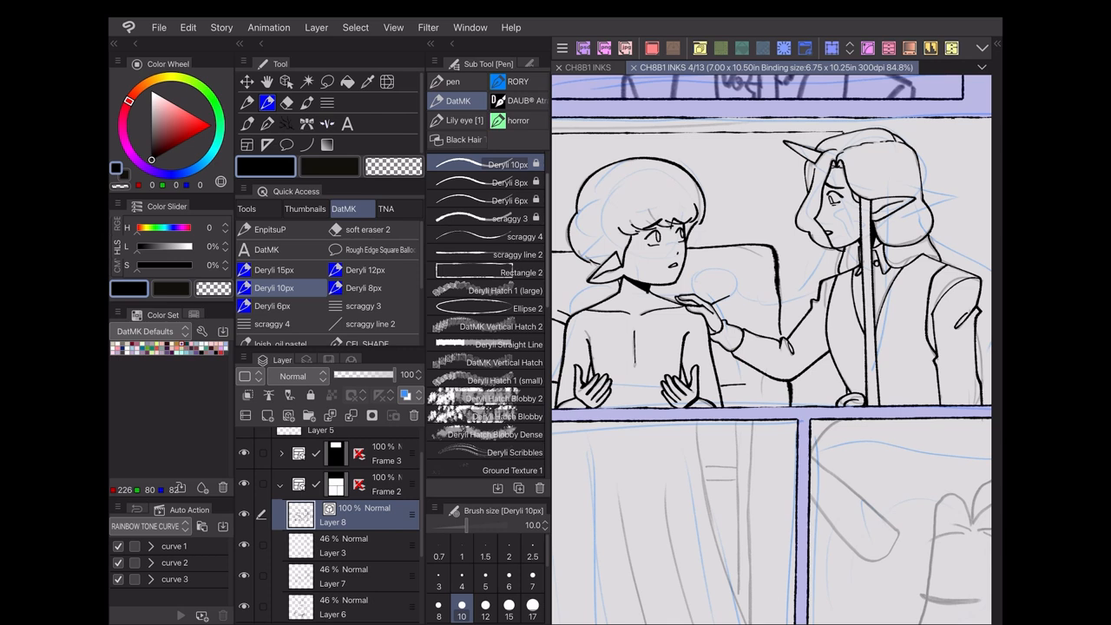
scroll(up, 3)
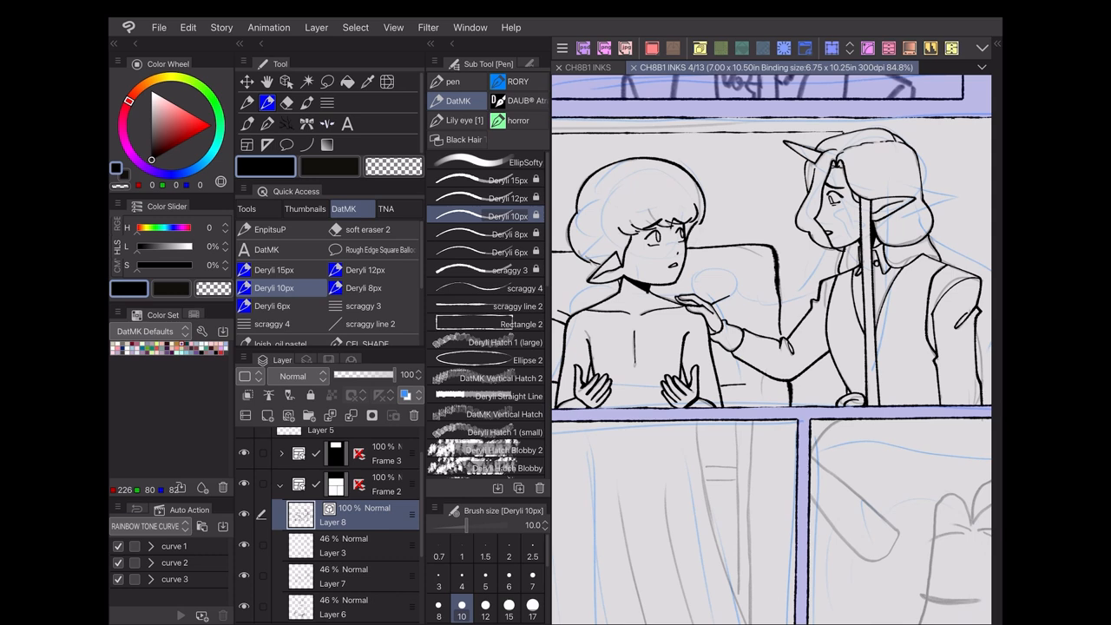
scroll(down, 3)
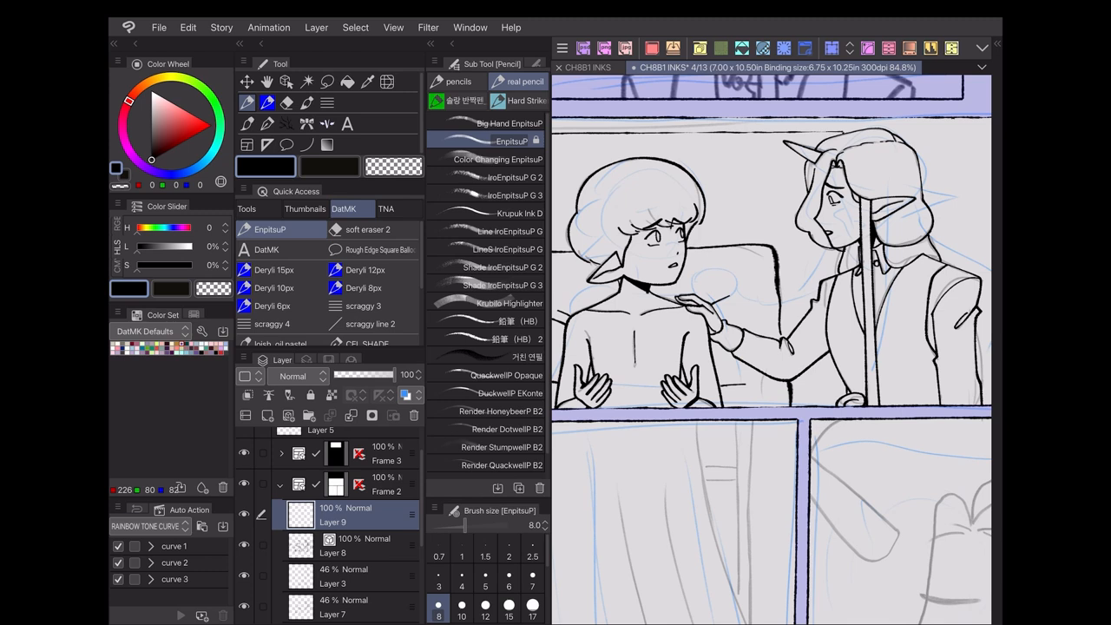
Try soft eraser 2, DatMK text and Deryli 6px presets, ending on another DatMK brush.
click(368, 229)
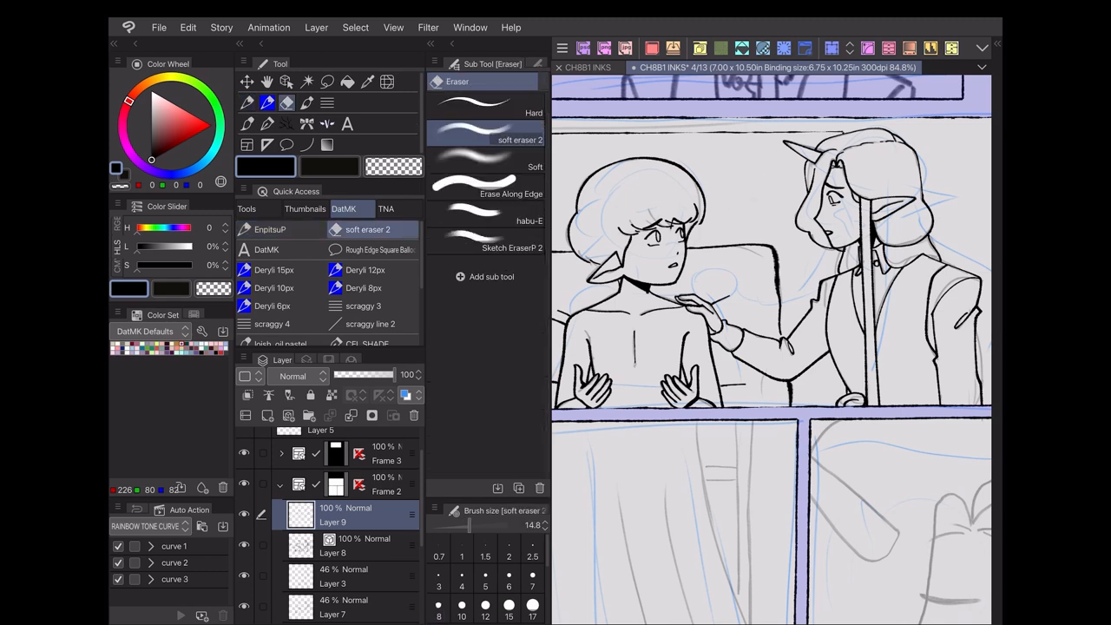
click(347, 123)
text(TEST)
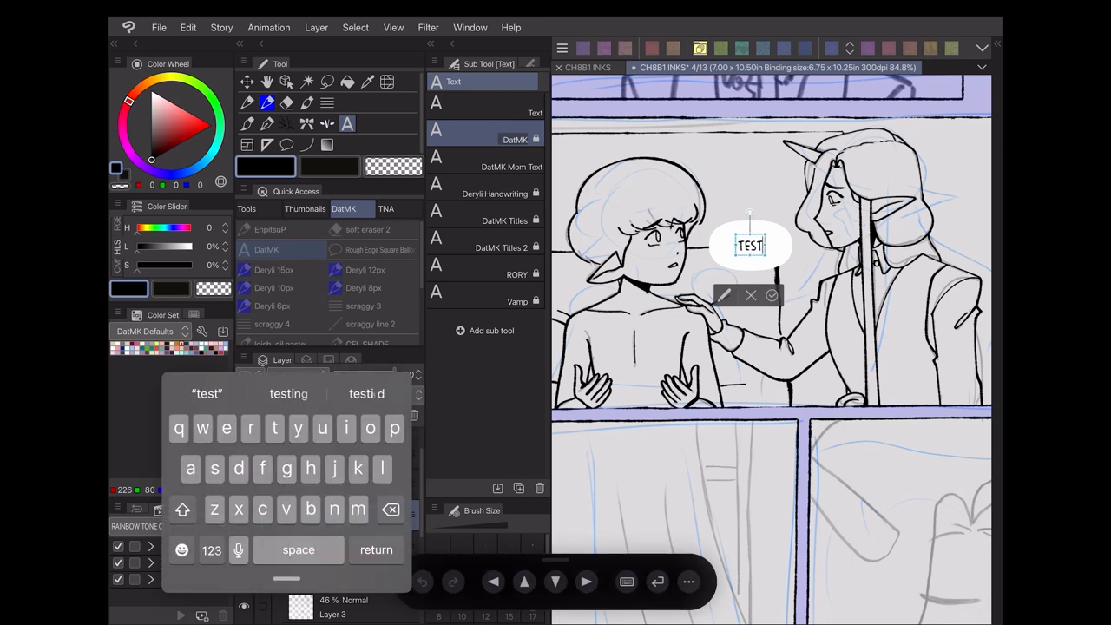
click(771, 295)
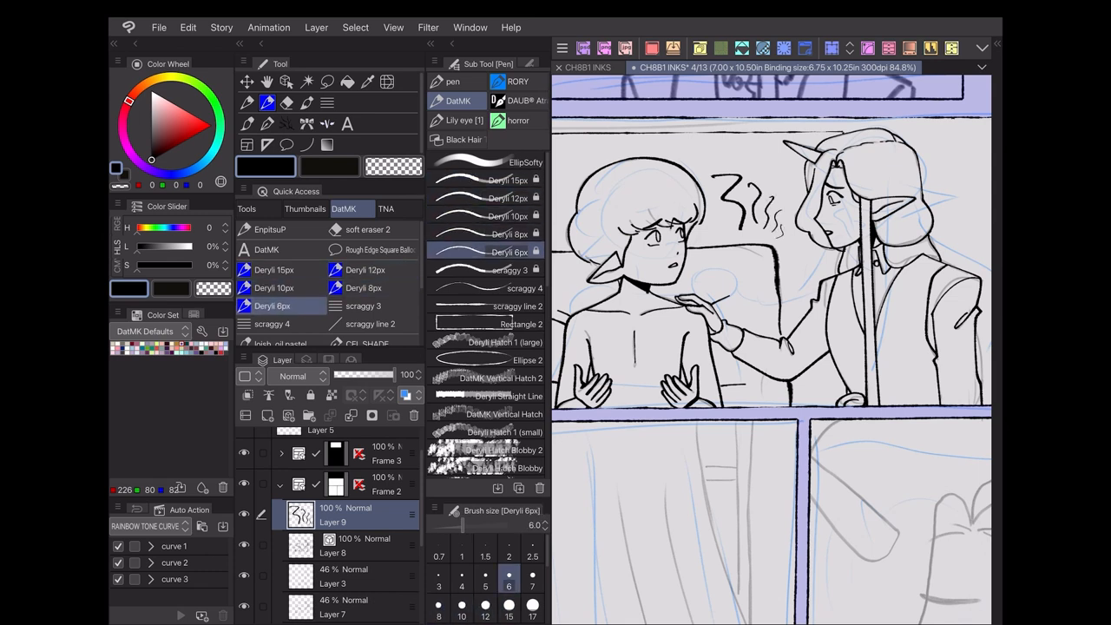
click(370, 324)
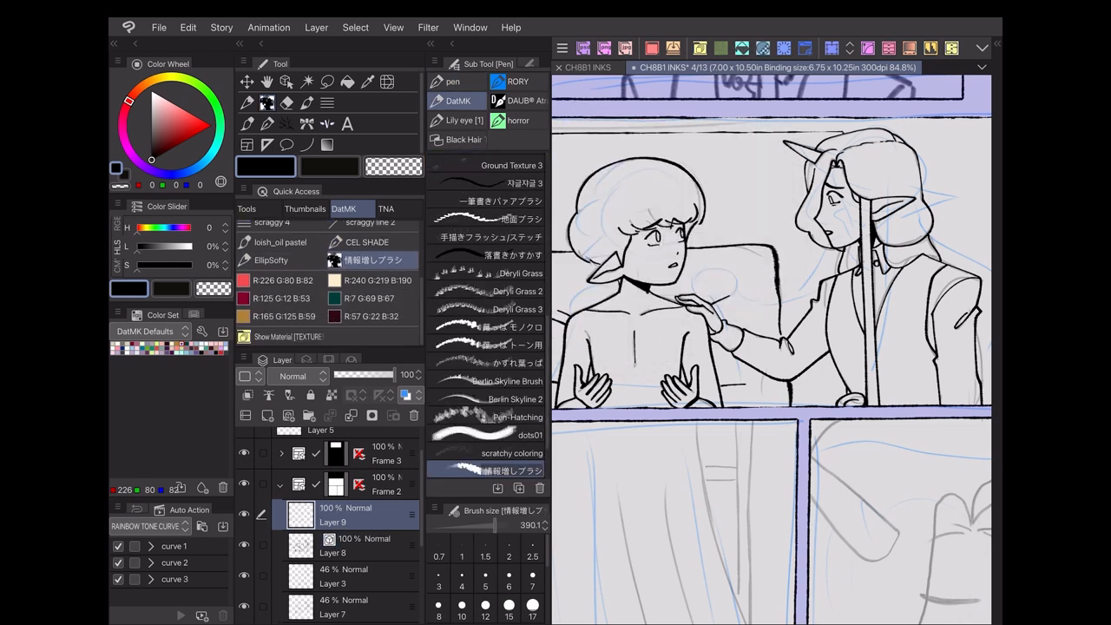
click(271, 260)
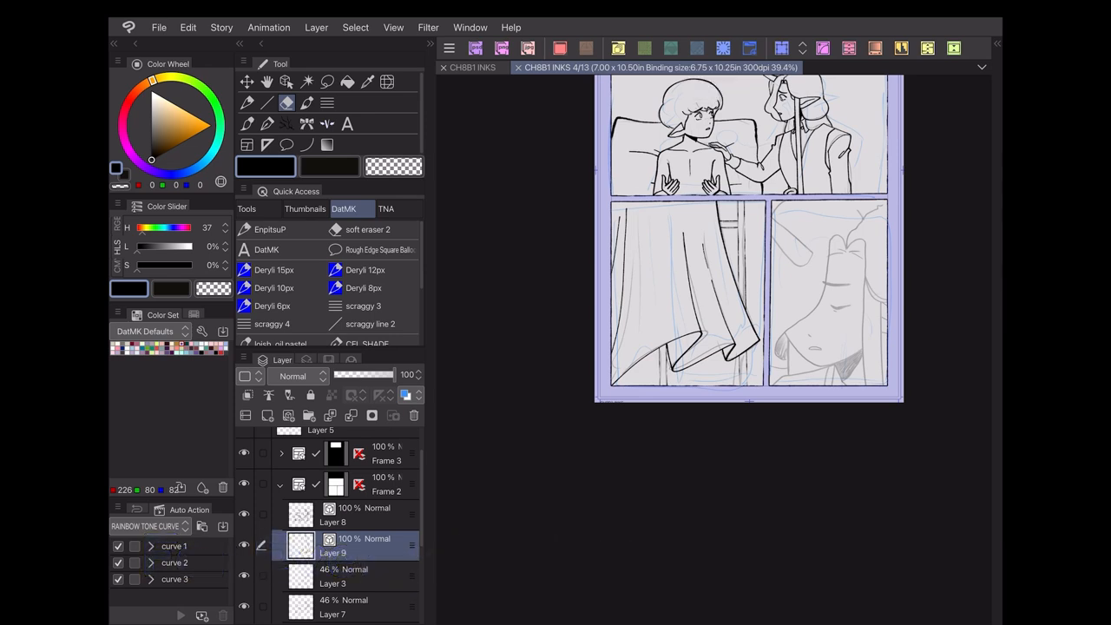
Flip the page horizontally from the Tools set to check it, then flip it back.
click(247, 208)
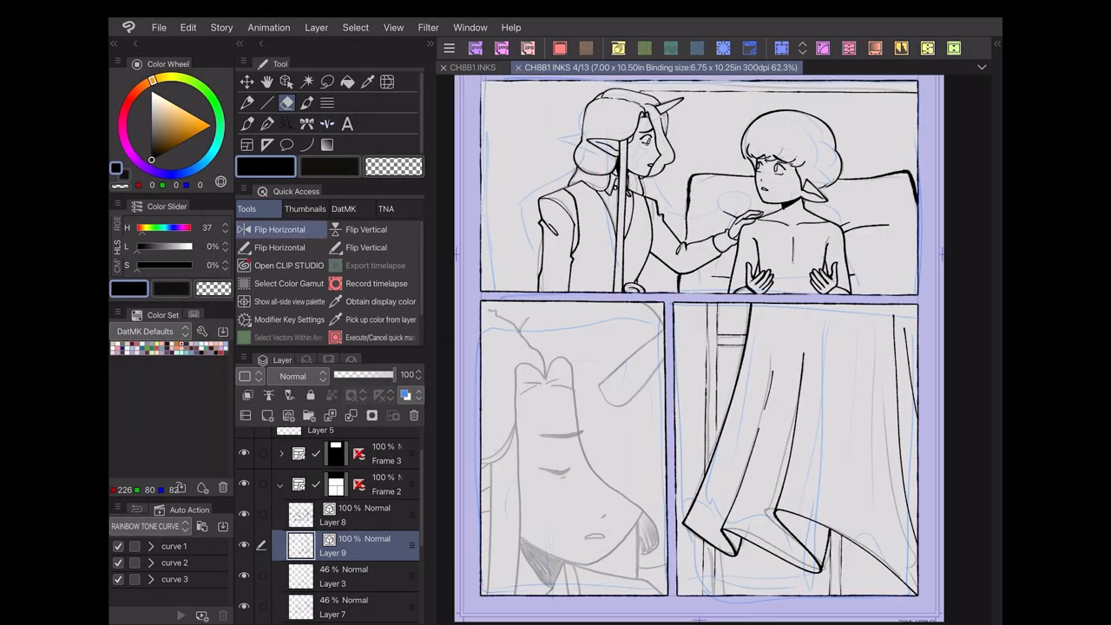
click(279, 229)
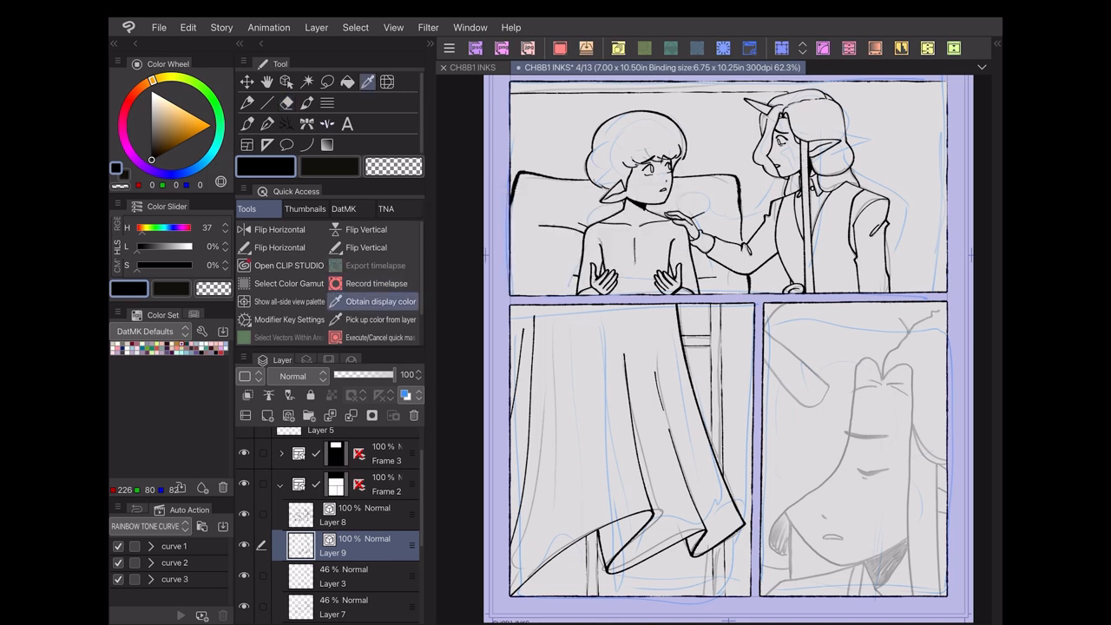
mouse_move(378, 319)
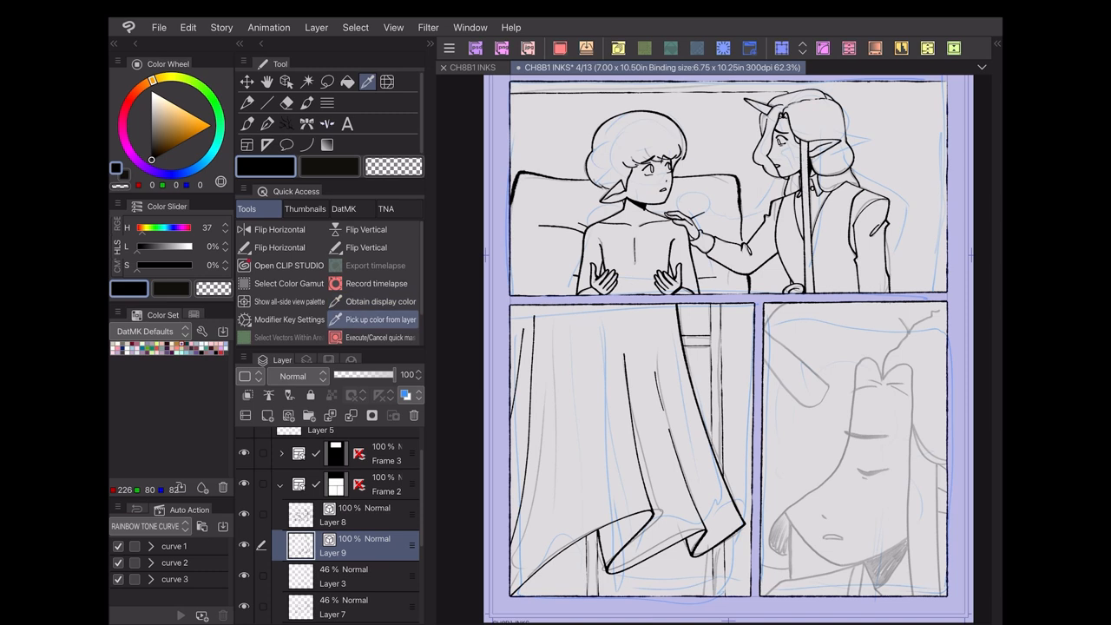